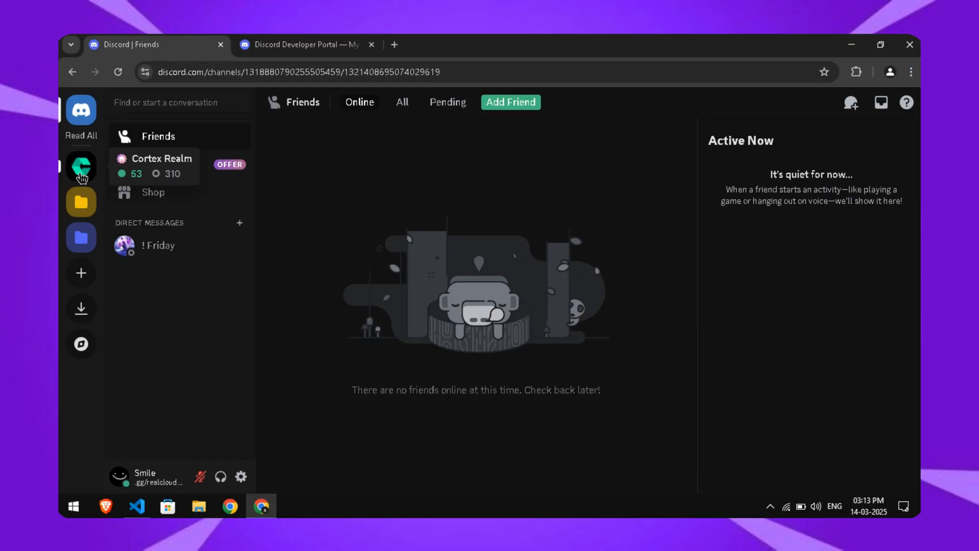
Open the Discord Lavalink Music Bot code link from Cortex Realm's source-codez channel.
left_click(81, 167)
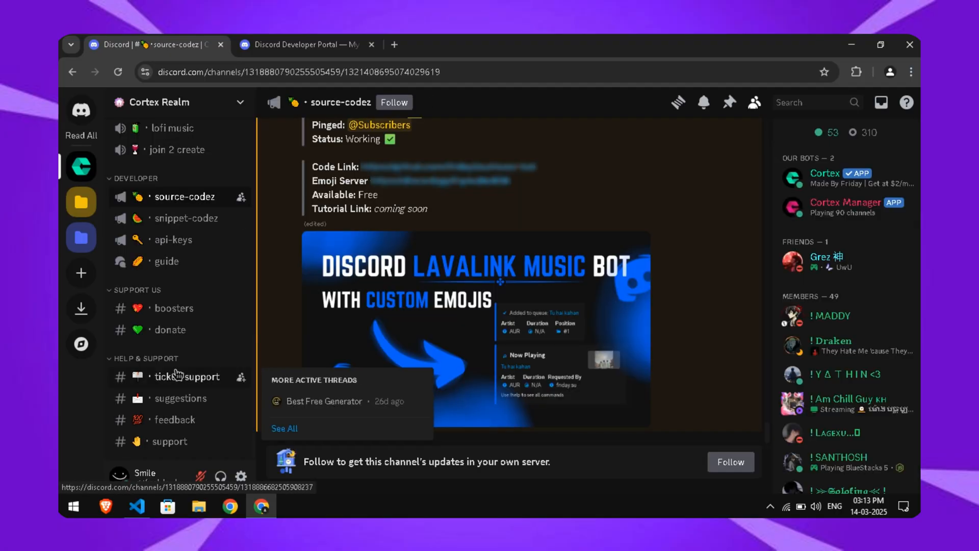
mouse_move(430, 224)
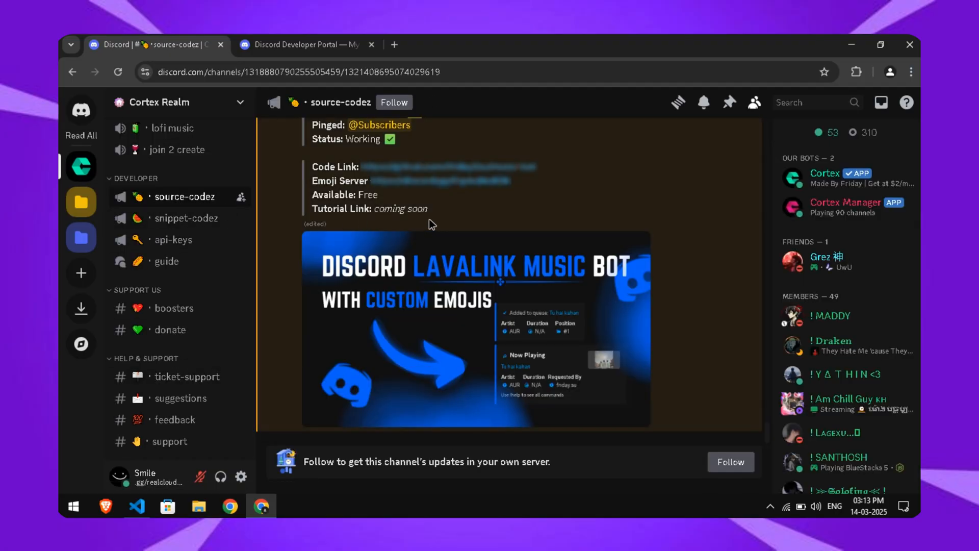
left_click(452, 167)
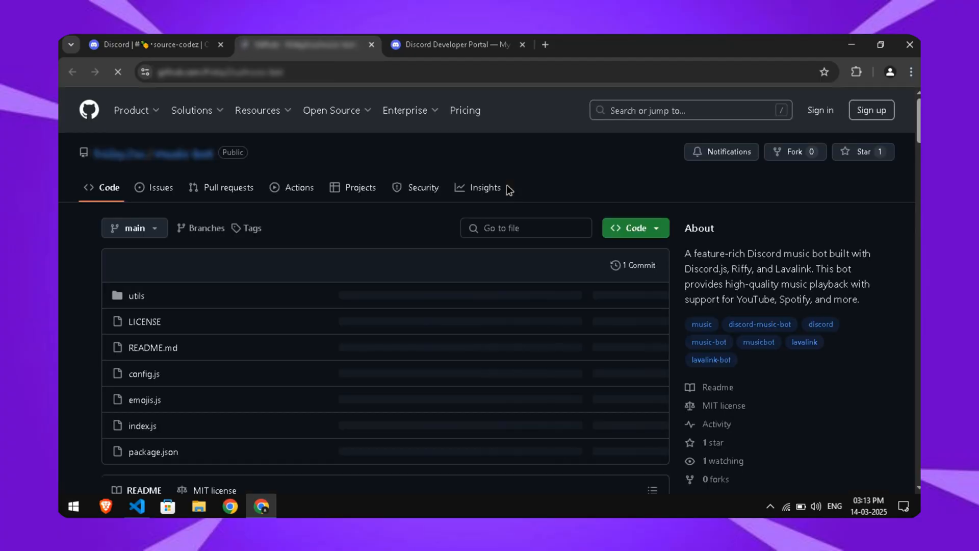
Skim the music bot README, then download the repository as a ZIP from Code.
scroll("down", 3)
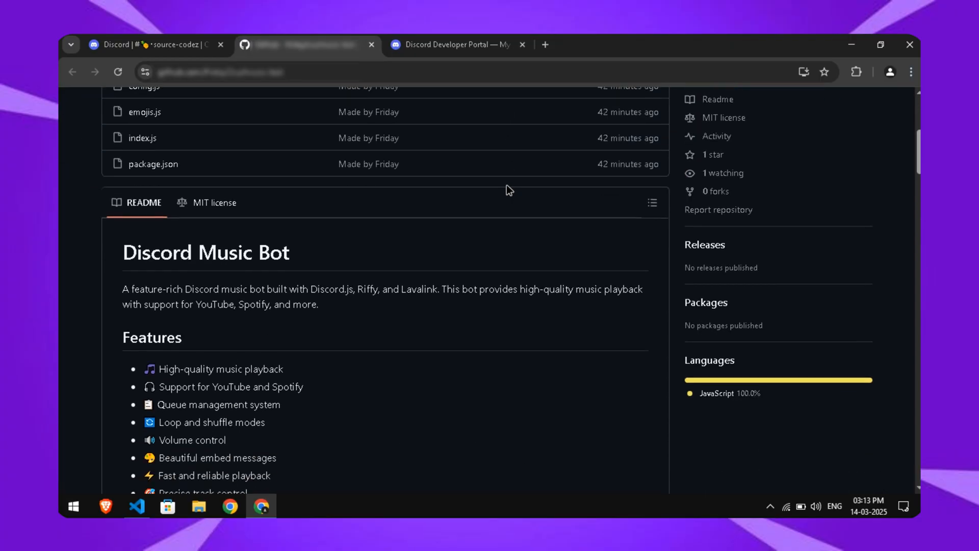
scroll("down", 3)
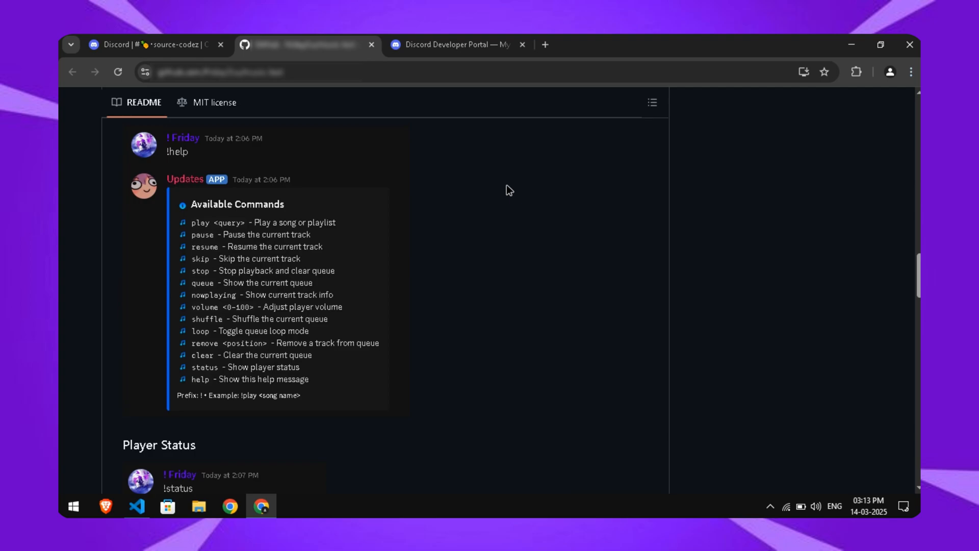
scroll("down", 3)
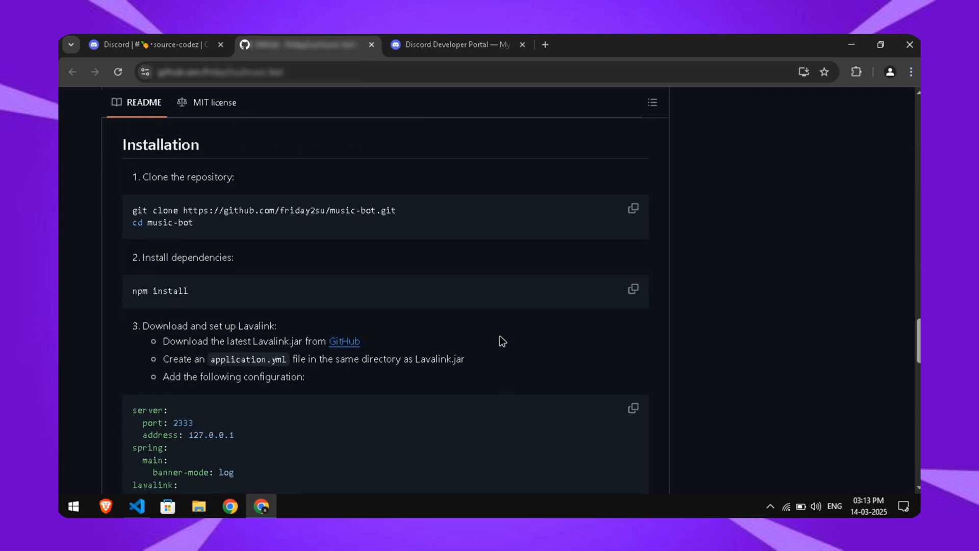
scroll("up", 3)
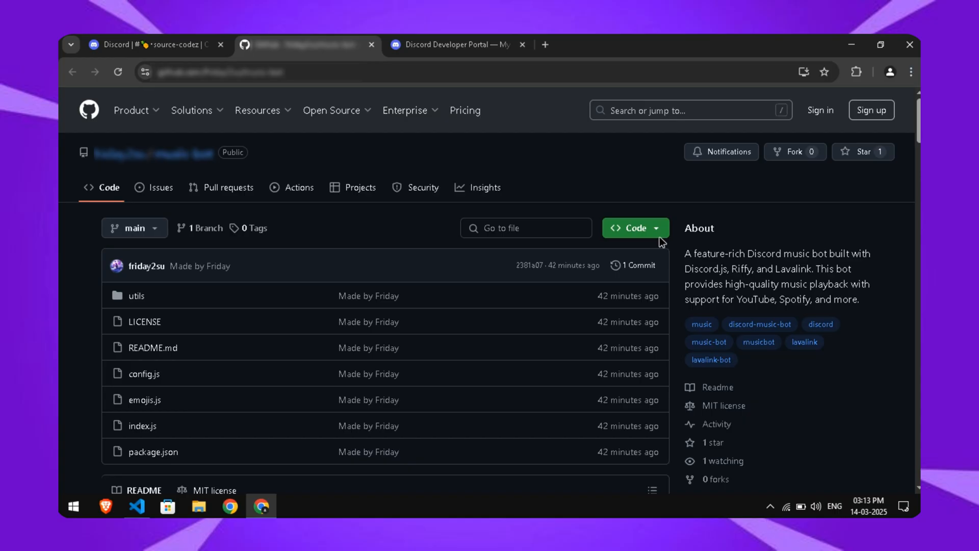
left_click(636, 228)
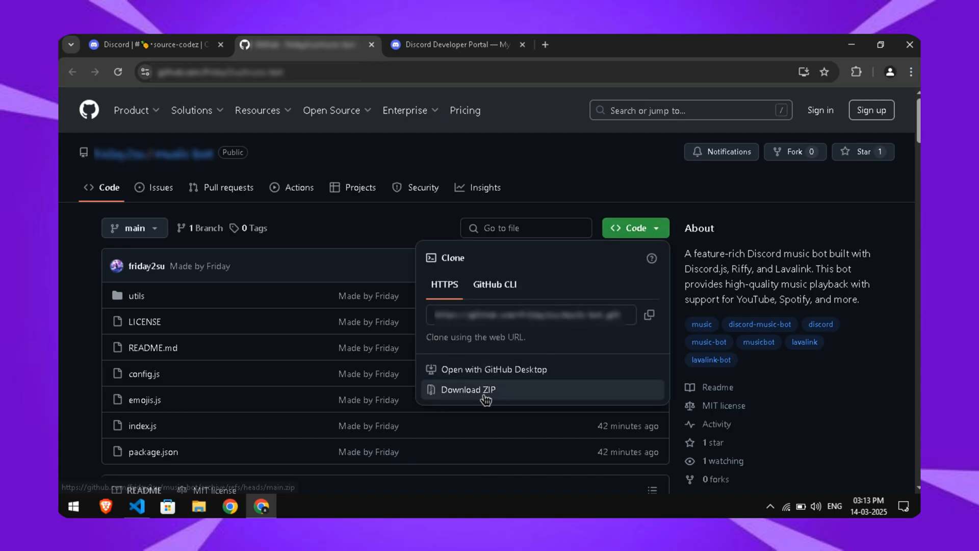
left_click(137, 506)
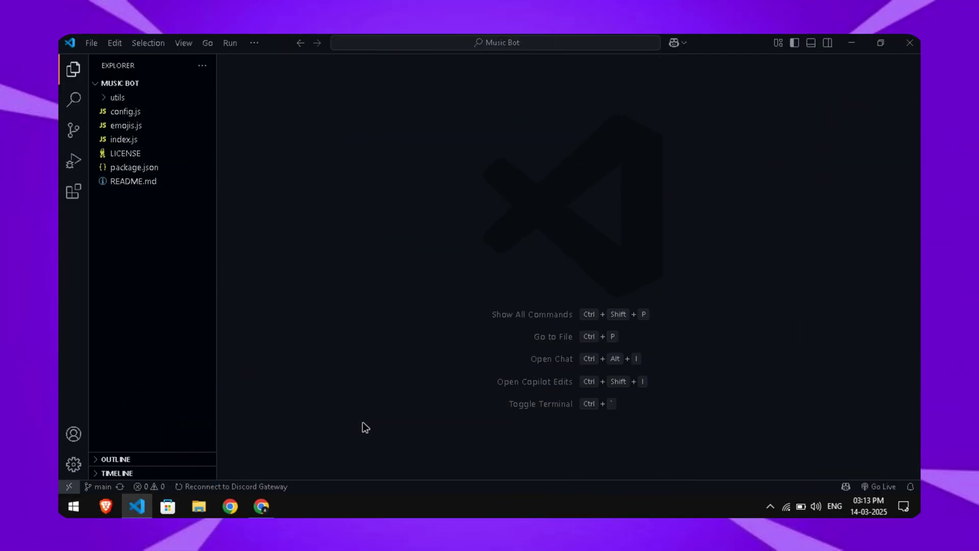
mouse_move(181, 153)
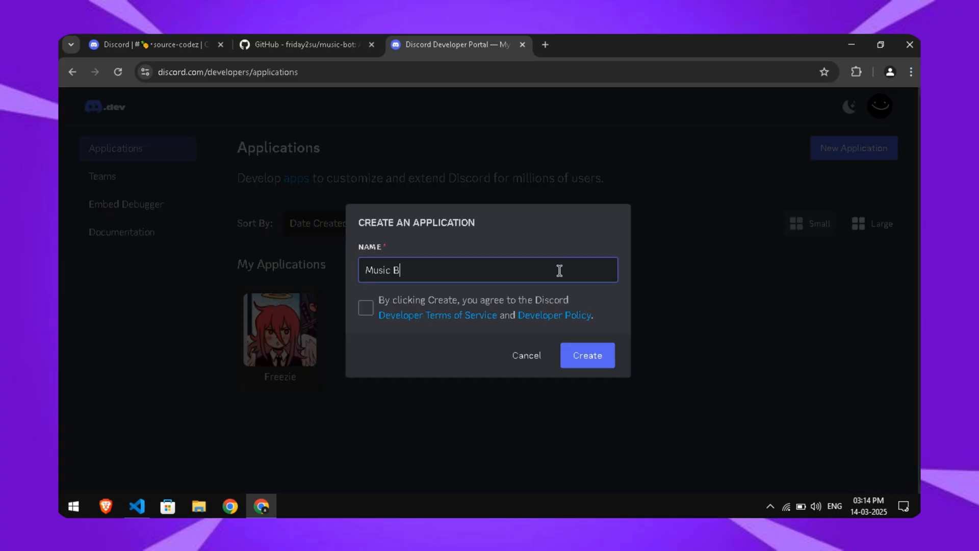
Create the Music Bot application, reset its bot token and copy it.
left_click(587, 355)
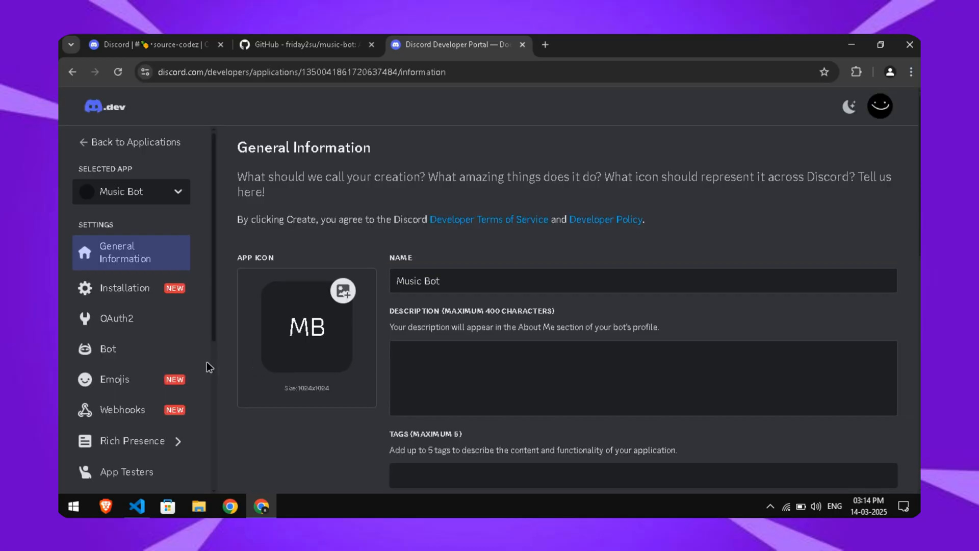
left_click(107, 348)
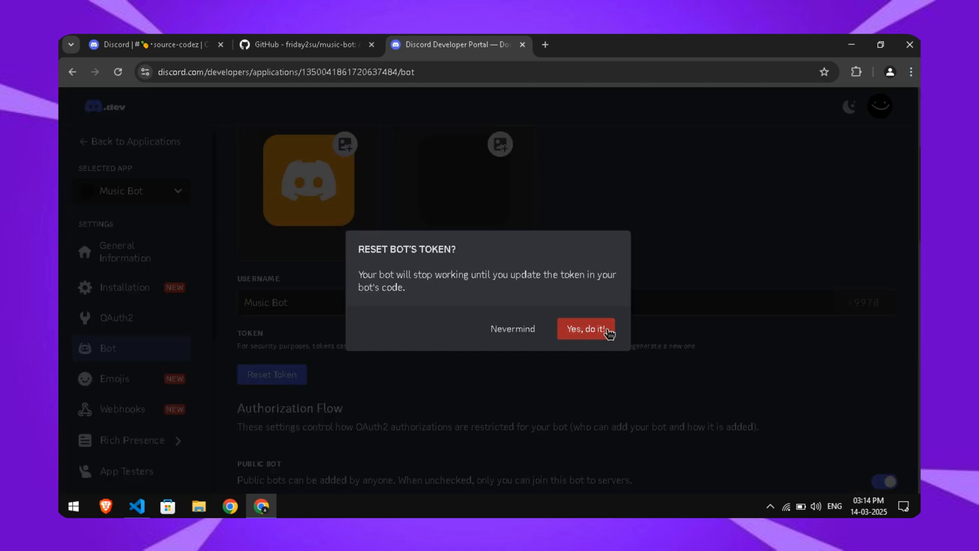
left_click(587, 328)
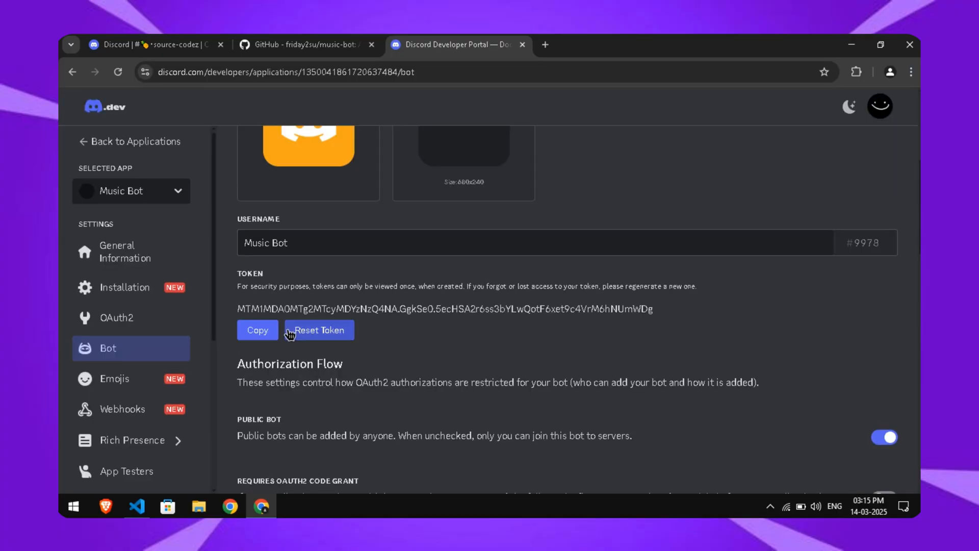
left_click(136, 506)
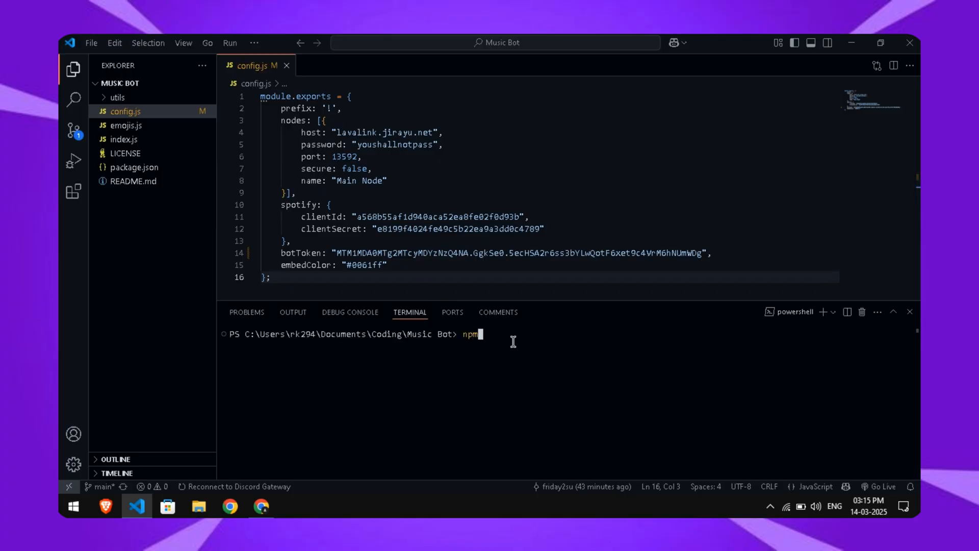
Run npm install in the terminal, then start the bot with node index.js.
type("install")
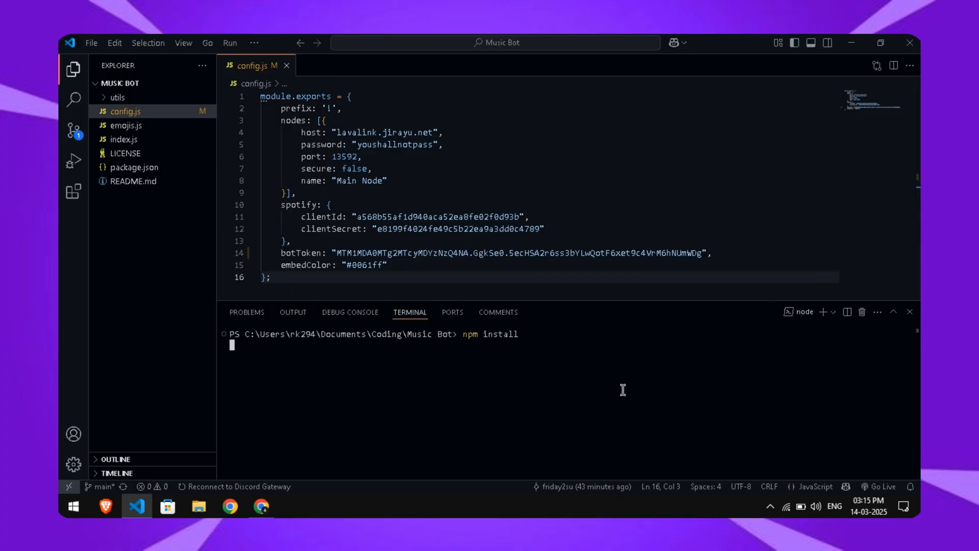
type("node inde")
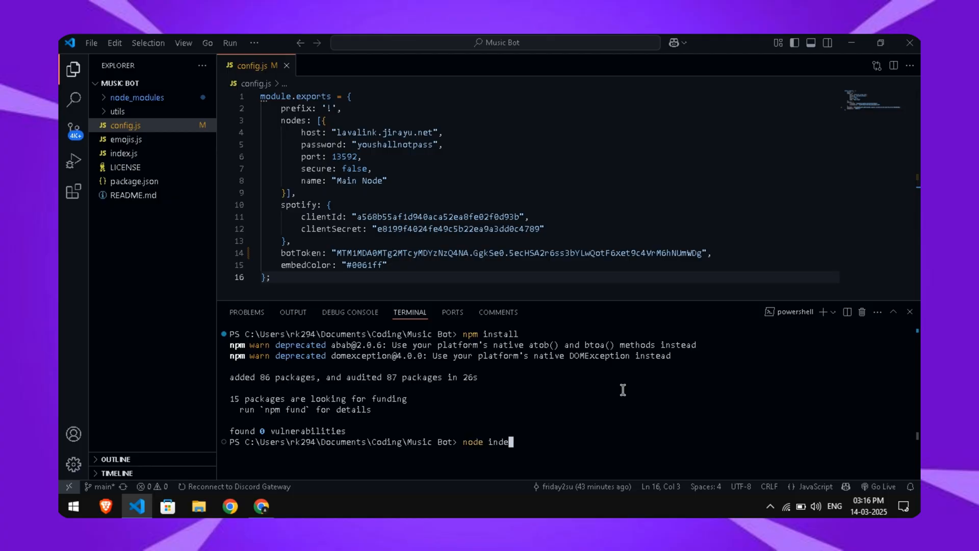
key("Enter")
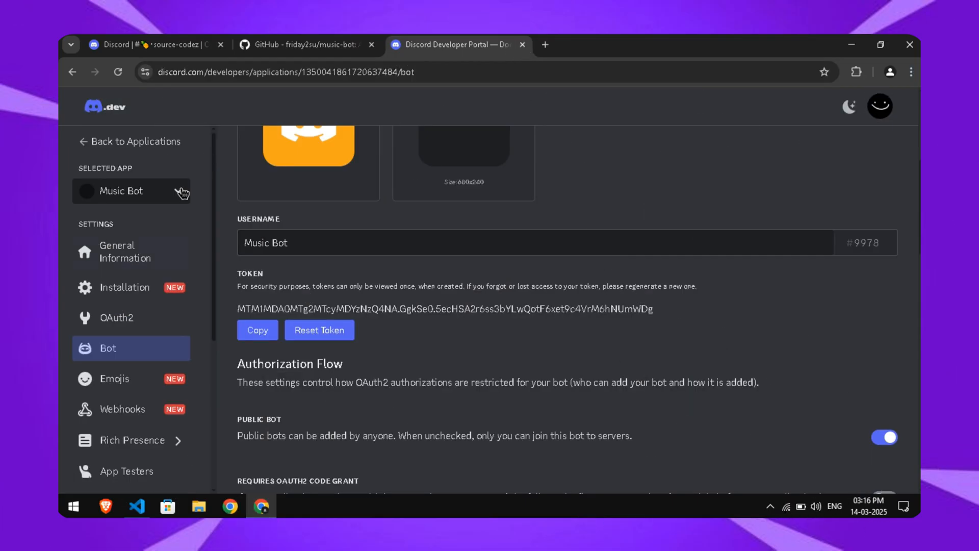
Open the Music Bot's OAuth2 page and scroll down to the URL Generator scopes.
left_click(114, 318)
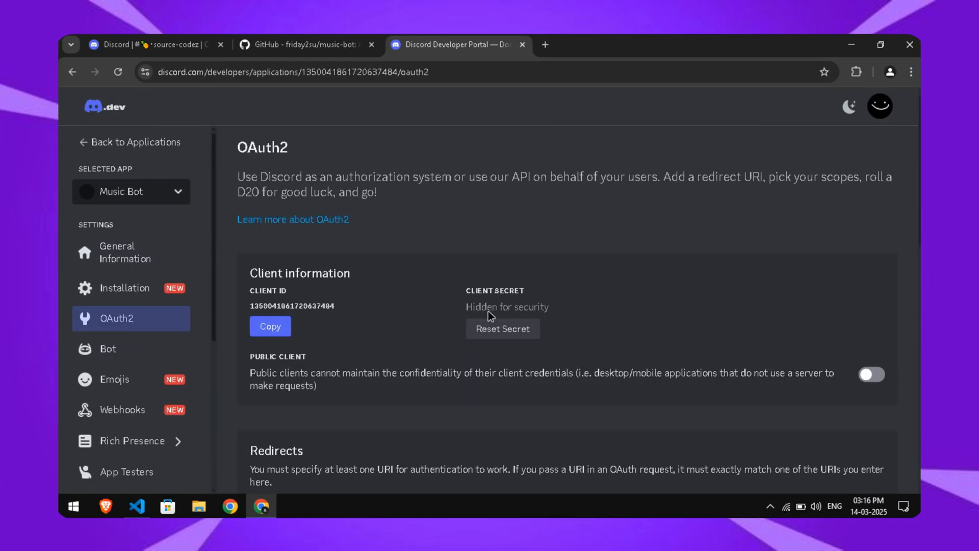
scroll("down", 3)
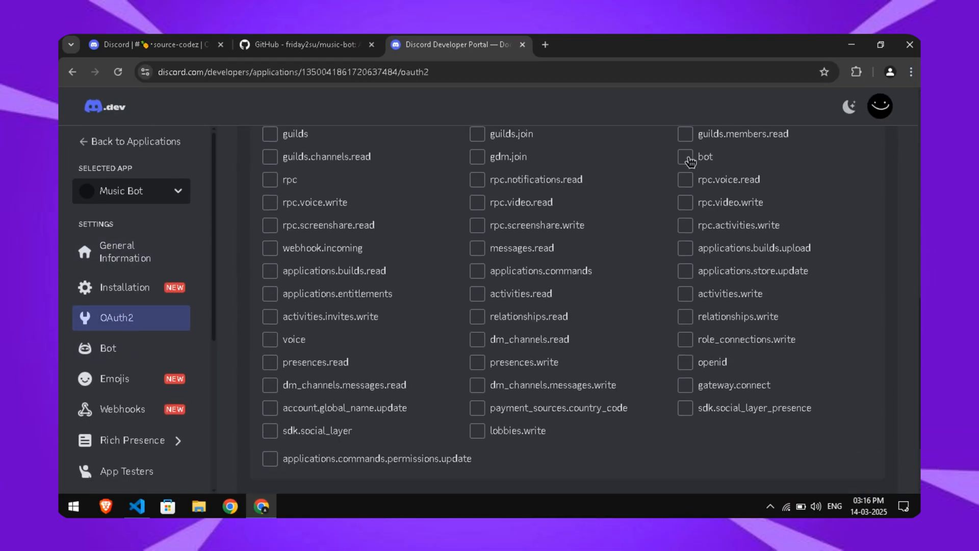
scroll("down", 3)
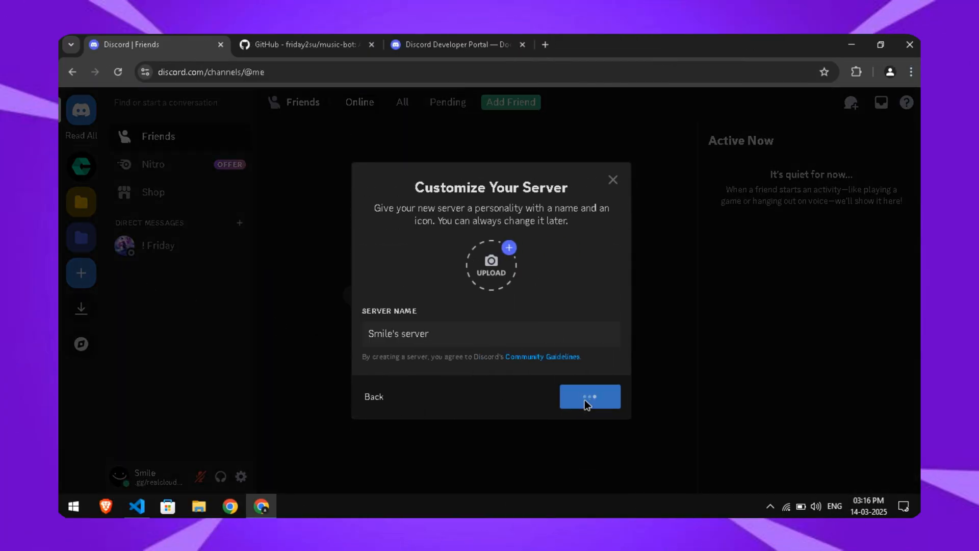
left_click(590, 397)
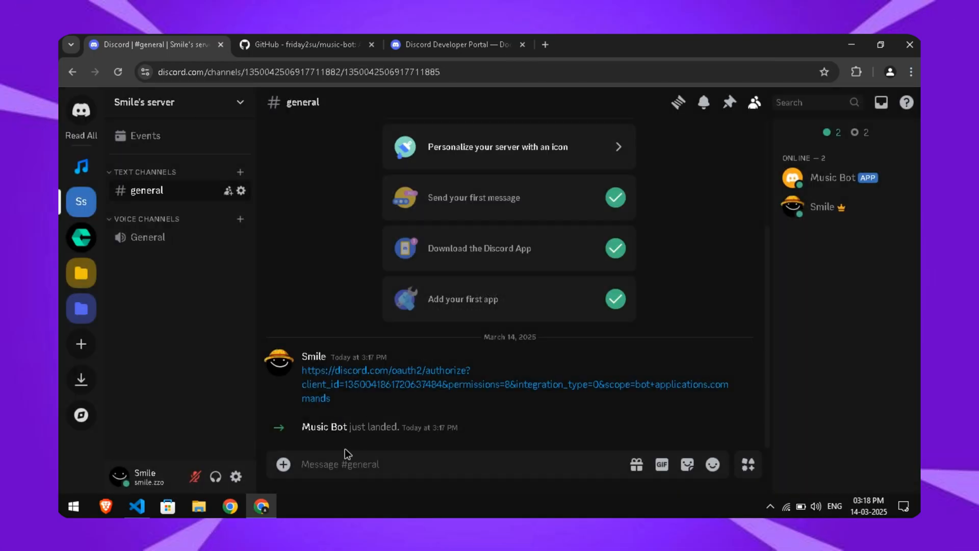
Send !help, join the General voice channel, then send !play infinity and !status.
type("!help")
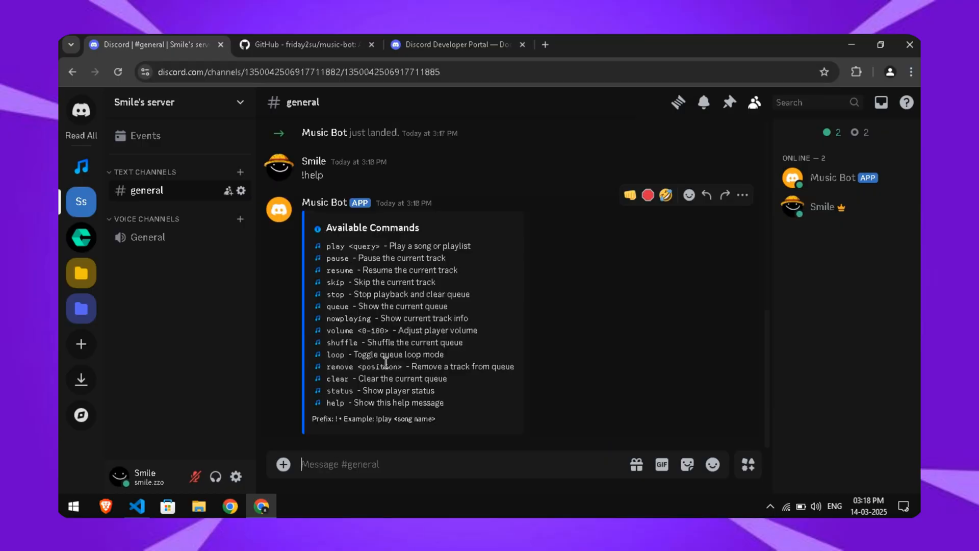
left_click(147, 237)
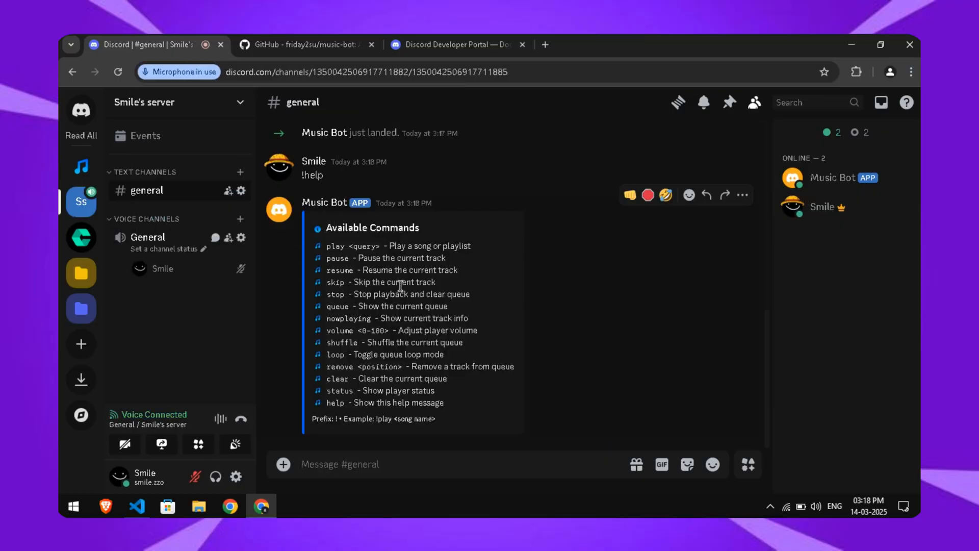
type("!play infinity")
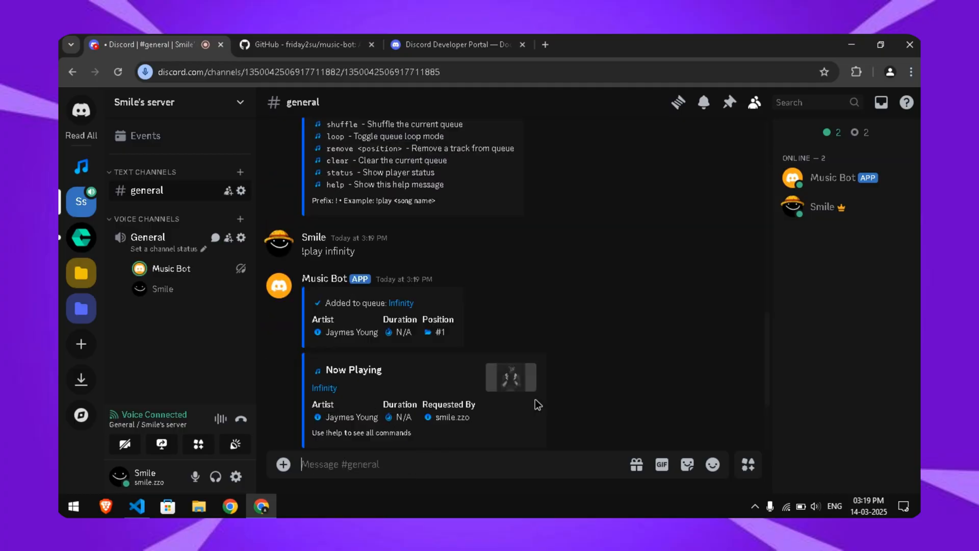
type("!status")
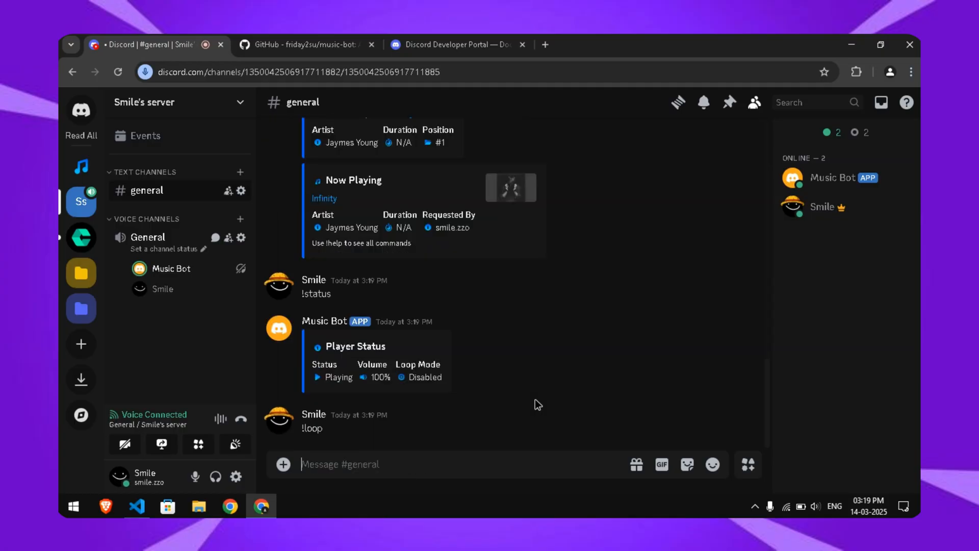